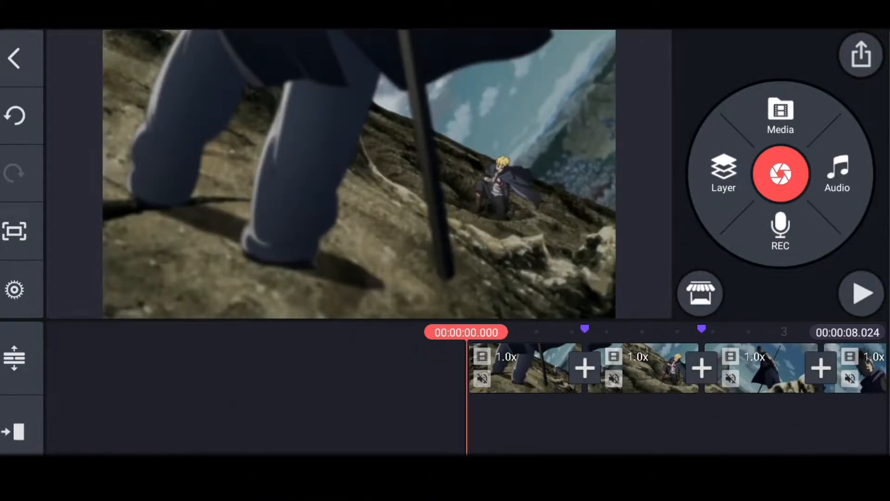
# Step: Place a Jump Shift transition at the join between the first two anime clips
pyautogui.click(466, 367)
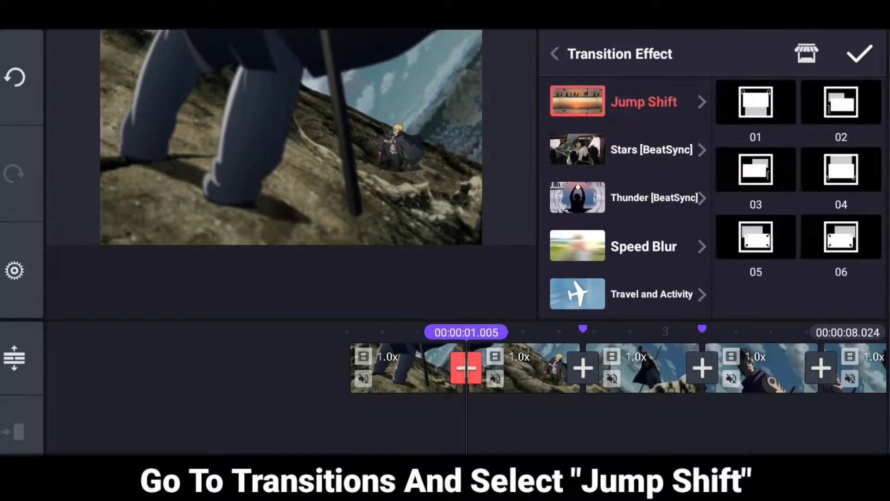
pyautogui.click(841, 101)
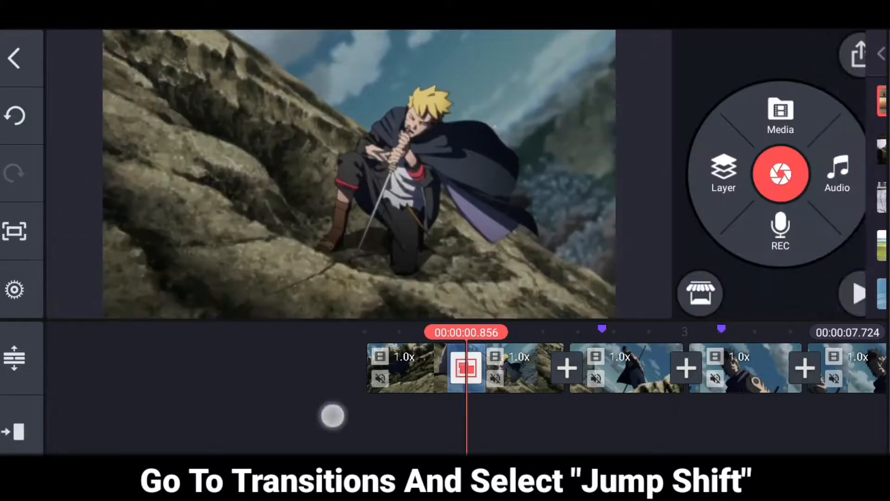
# Step: Select the first Jump Shift transition and open the Layer > Effect list
pyautogui.click(466, 368)
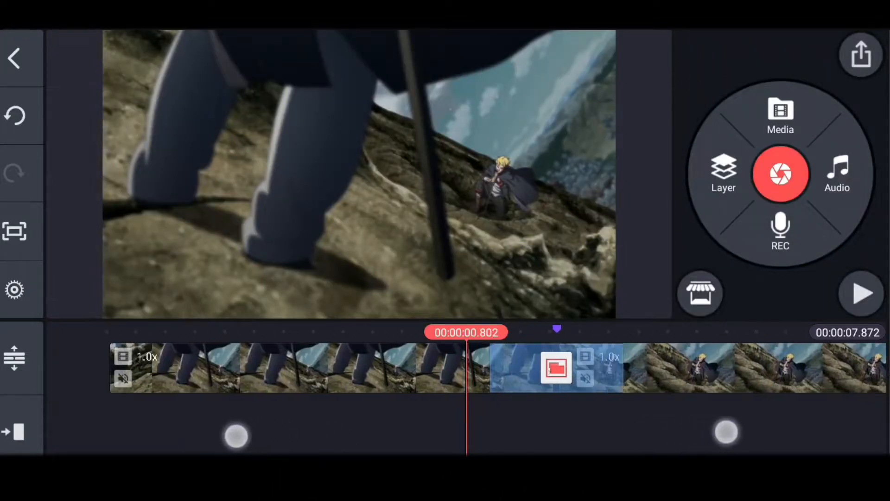
pyautogui.click(723, 174)
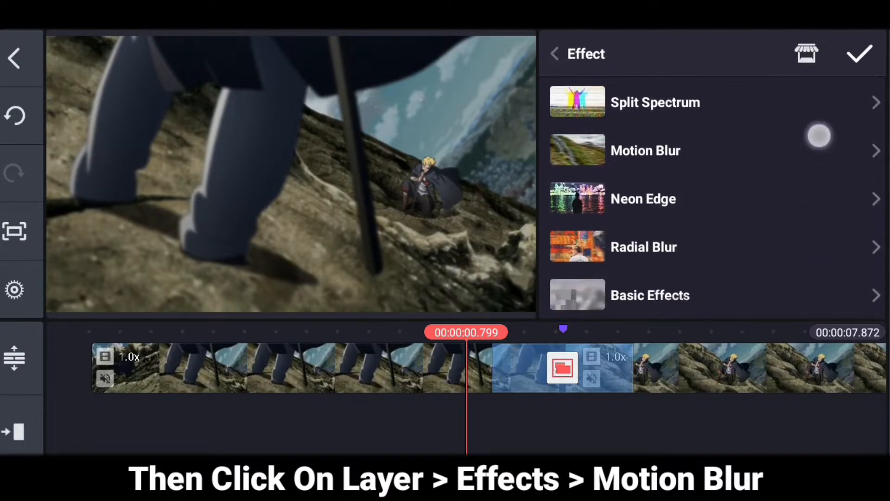
# Step: Add a Motion Blur layer trimmed over the transition, setting strength 6 and angle 45
pyautogui.click(645, 150)
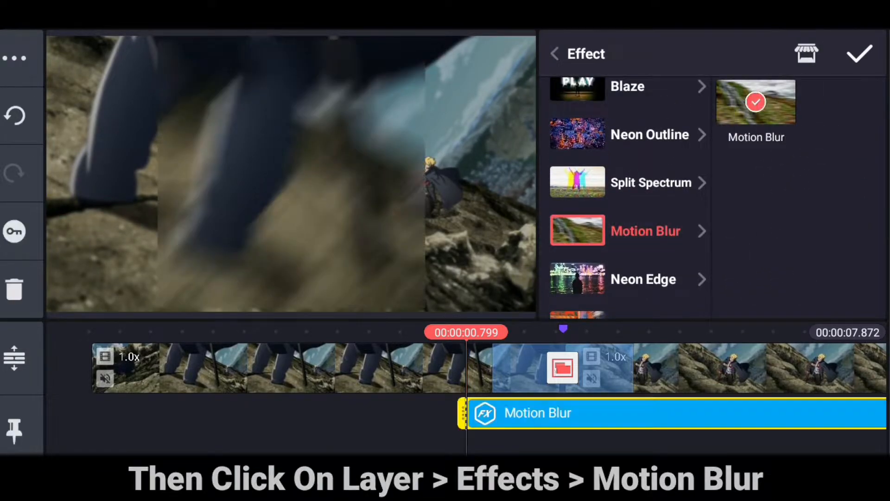
pyautogui.click(859, 53)
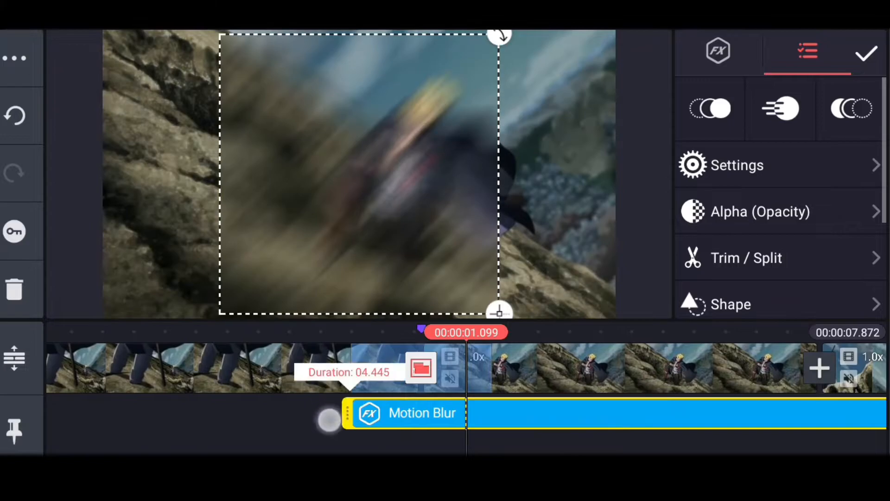
pyautogui.click(746, 257)
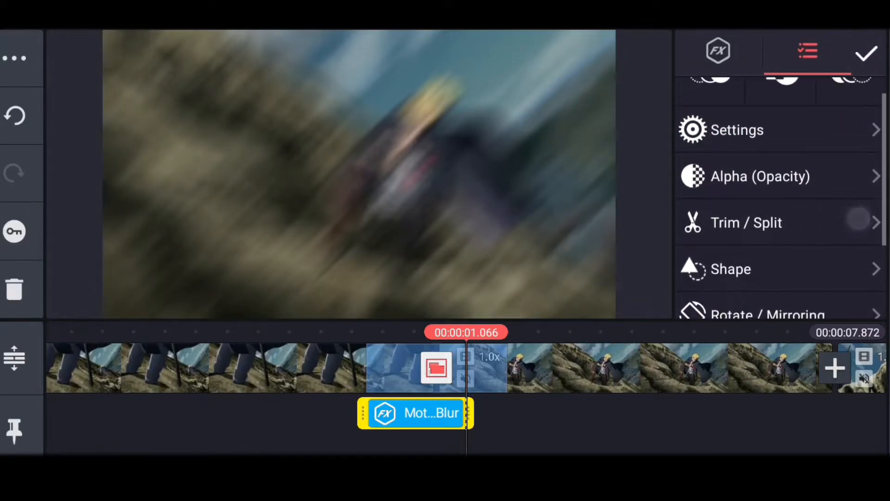
pyautogui.click(738, 129)
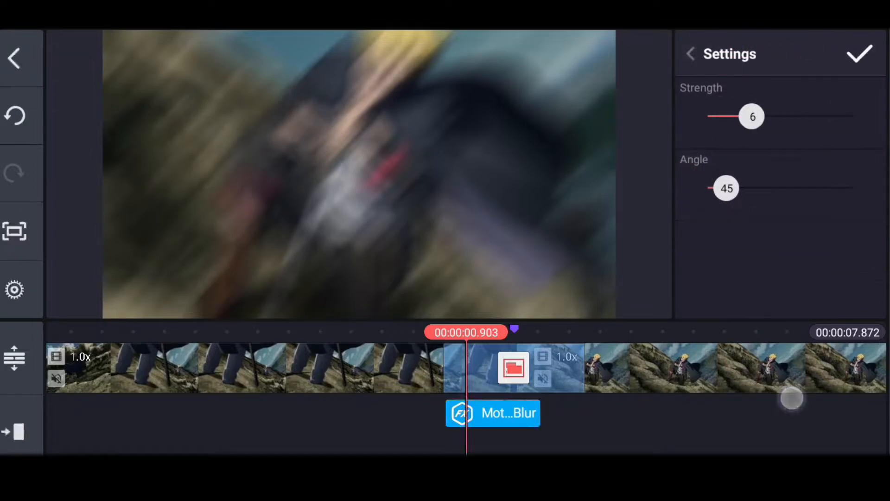
# Step: Confirm the blur settings and give the Motion Blur layer a Fade out animation
pyautogui.click(858, 53)
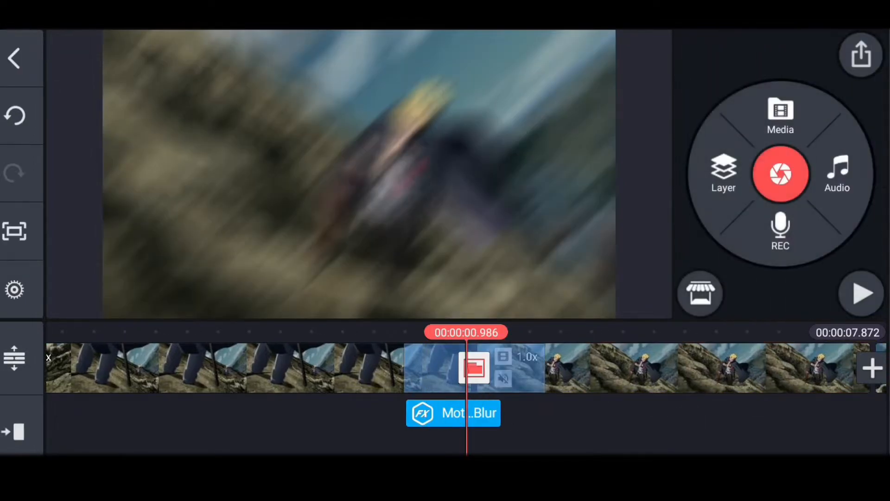
pyautogui.click(453, 413)
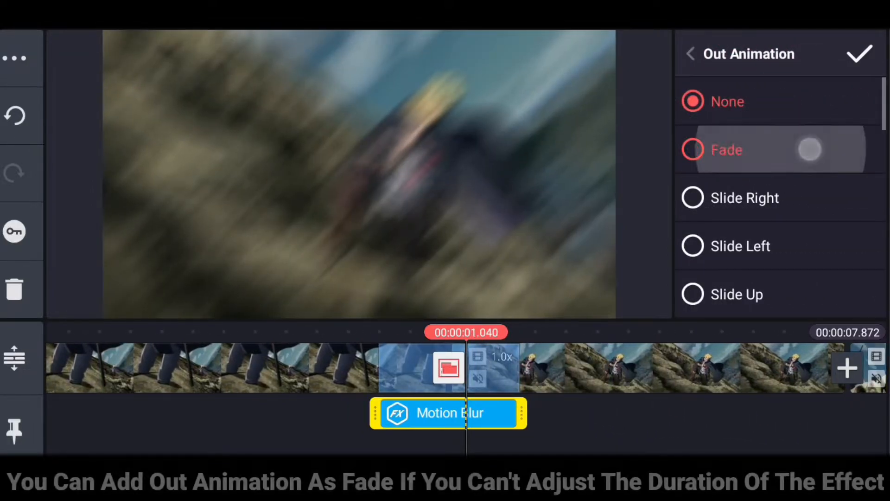
pyautogui.click(693, 150)
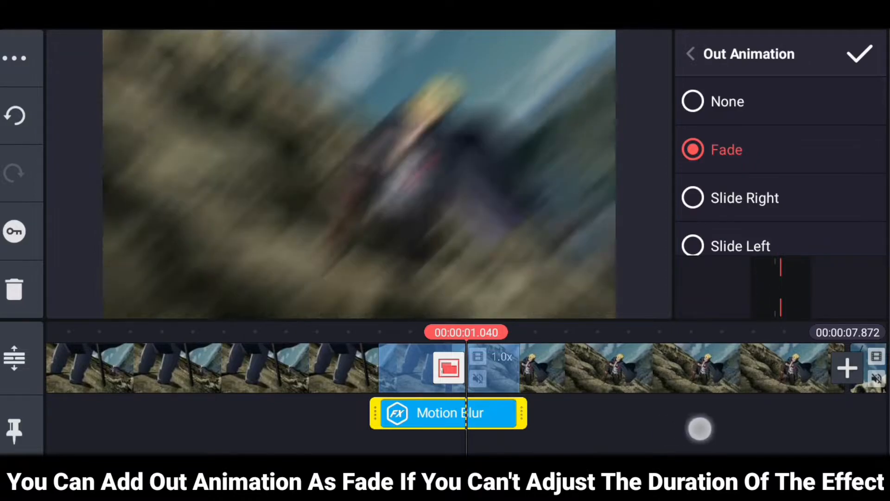
pyautogui.click(690, 53)
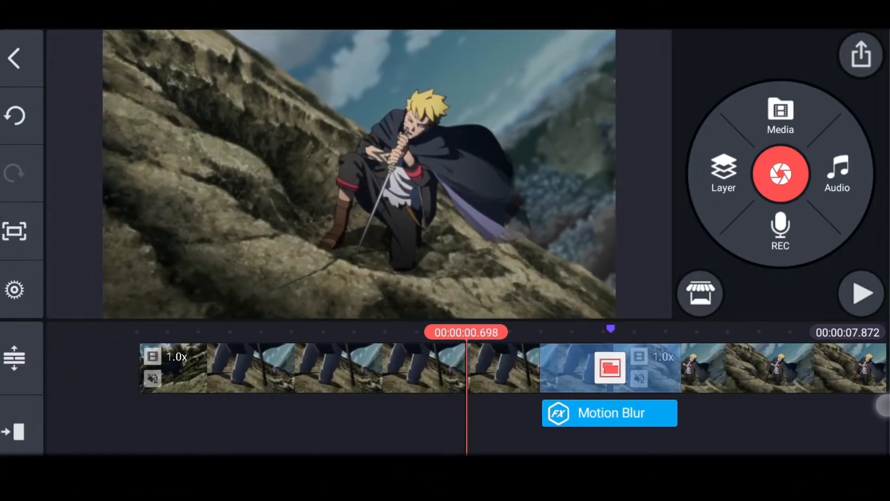
# Step: Shorten the first Motion Blur layer, then add a Motion Blur layer at the next join
pyautogui.click(860, 294)
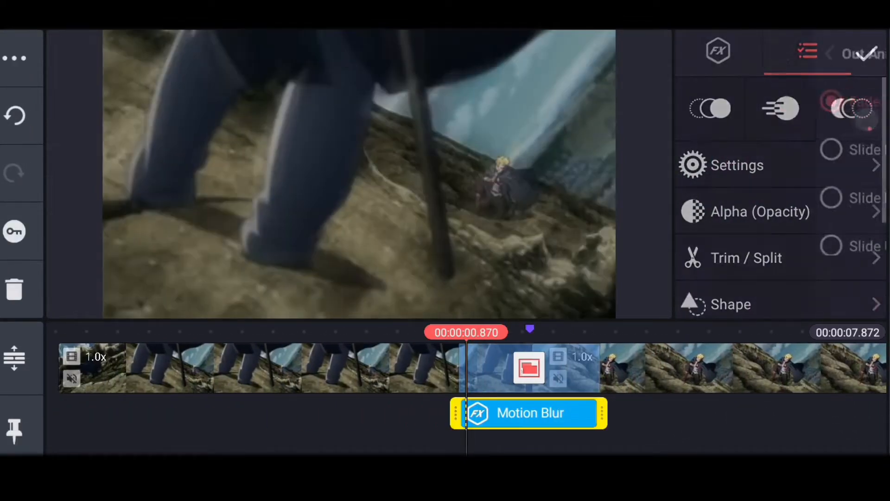
pyautogui.click(14, 58)
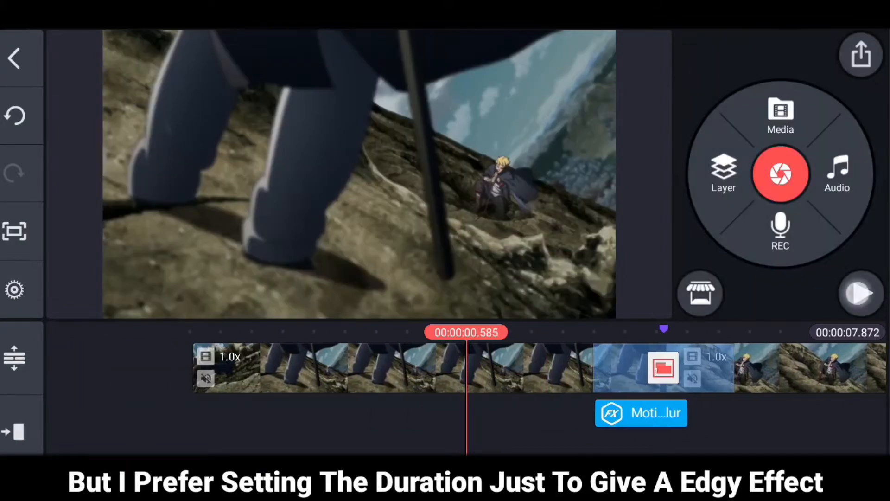
pyautogui.click(860, 293)
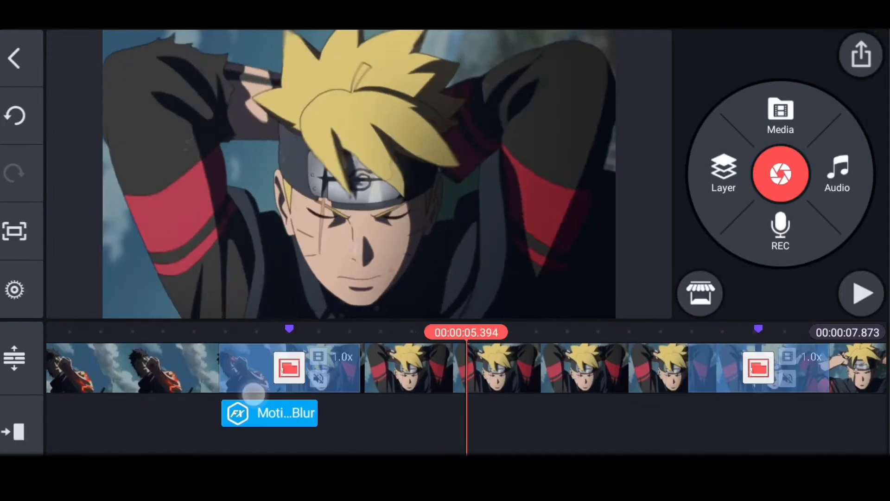
# Step: Return the playhead to the start and play back both blurred transitions
pyautogui.click(466, 367)
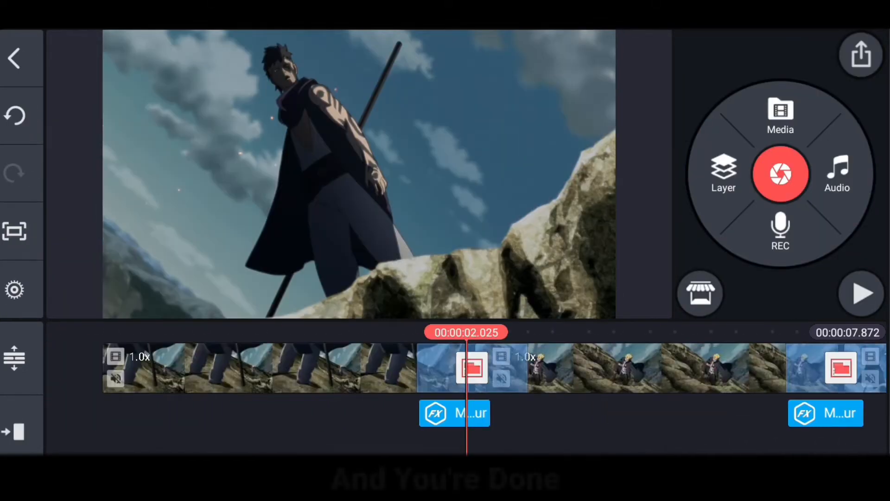
pyautogui.click(861, 293)
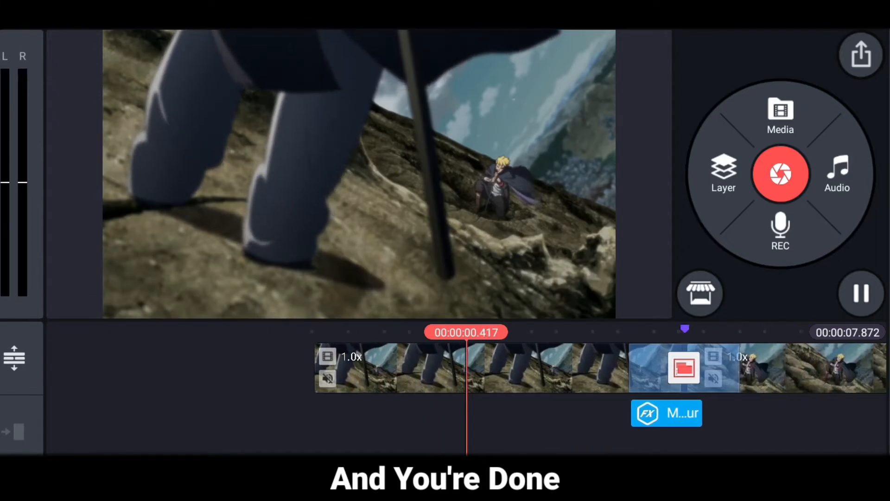